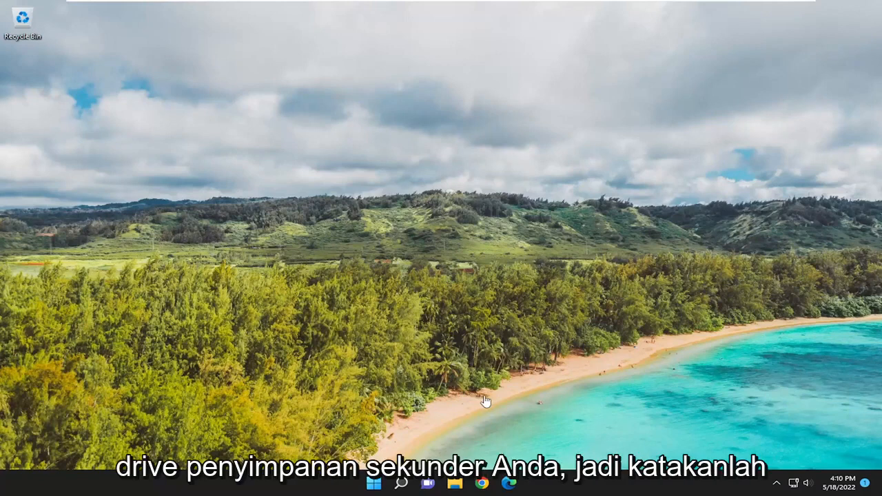
{"action": "mouse_move", "coordinate": [393, 381]}
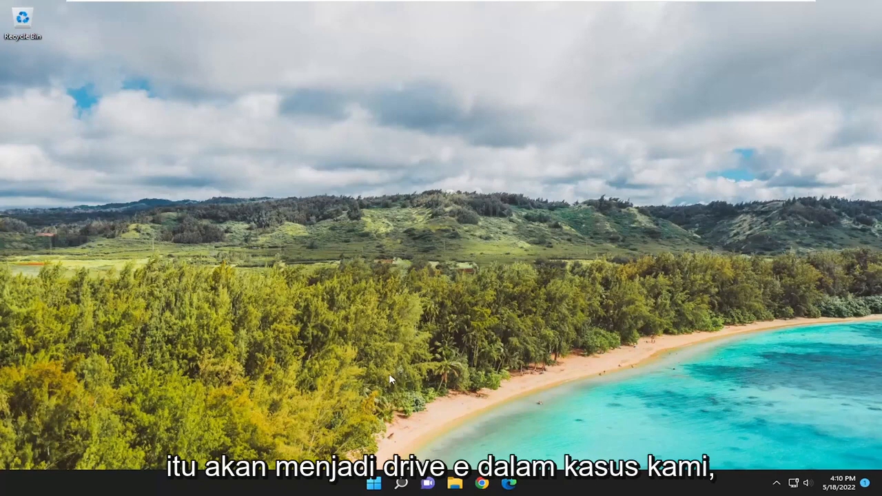
Open the empty New Volume (E:) drive from This PC in File Explorer
{"action": "left_click", "coordinate": [465, 484]}
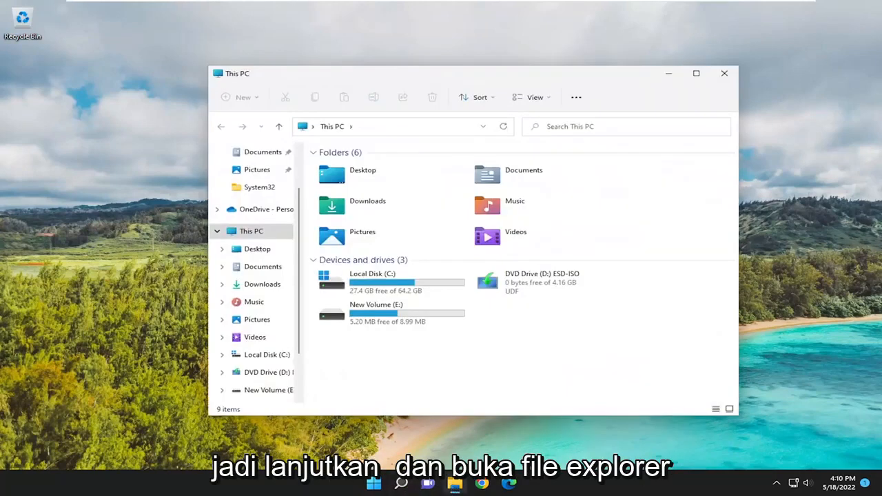
{"action": "mouse_move", "coordinate": [447, 483]}
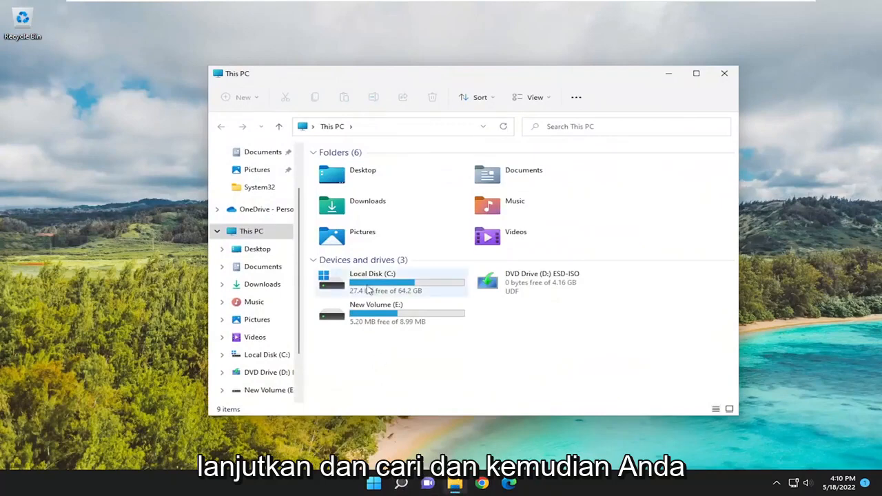
{"action": "mouse_move", "coordinate": [369, 319]}
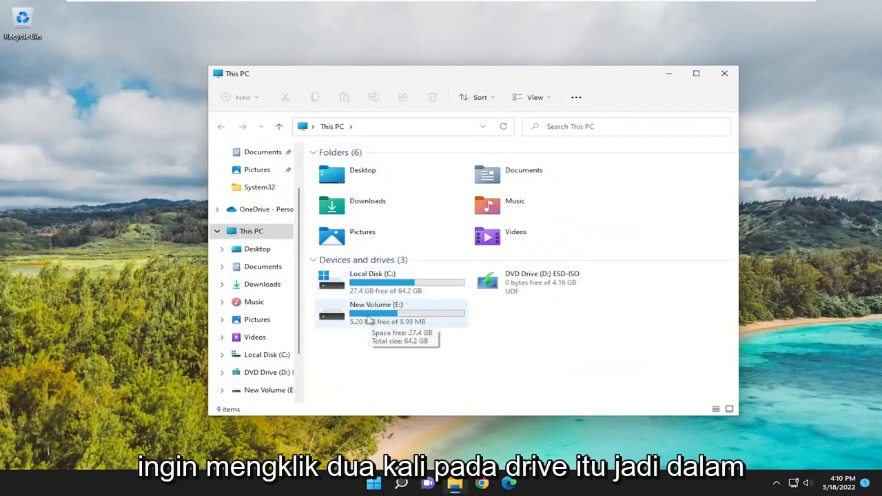
{"action": "double_click", "coordinate": [375, 310]}
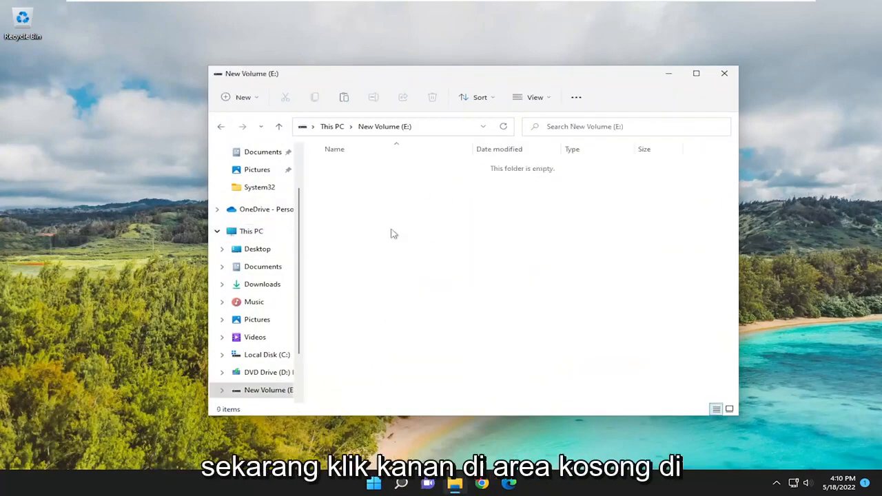
Create a new folder on drive E: from the empty-area context menu
{"action": "right_click", "coordinate": [466, 270]}
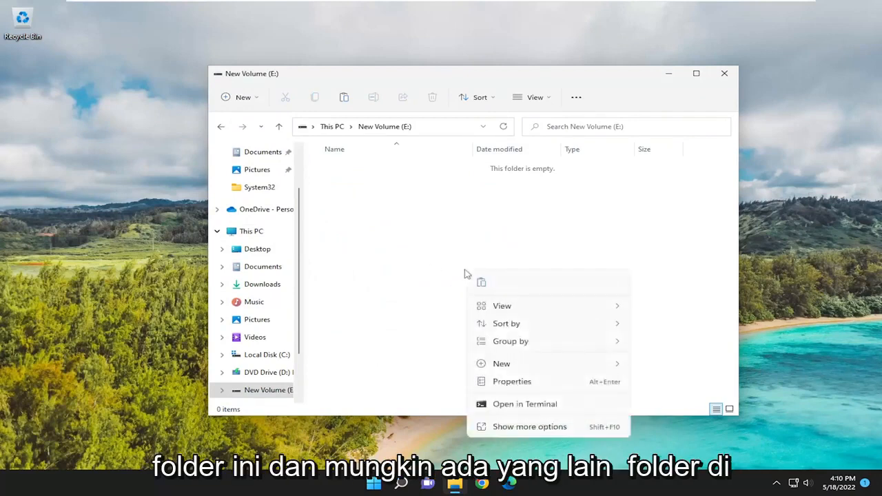
{"action": "mouse_move", "coordinate": [424, 300]}
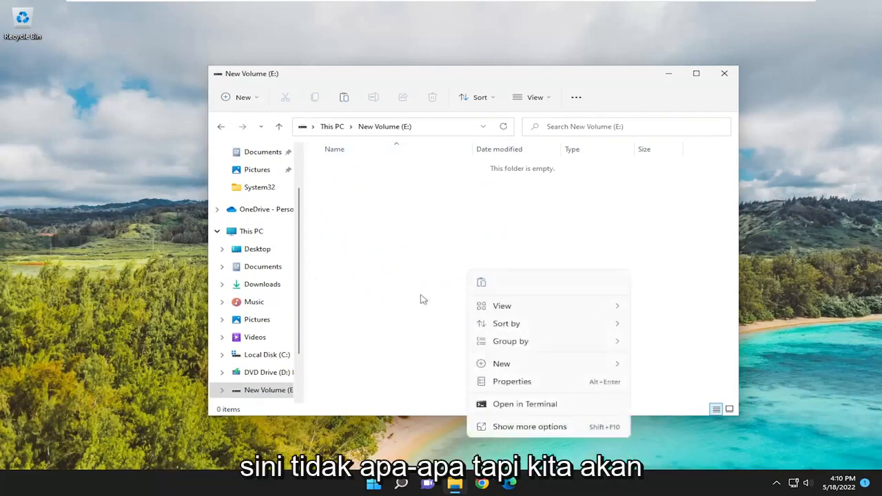
{"action": "mouse_move", "coordinate": [472, 285]}
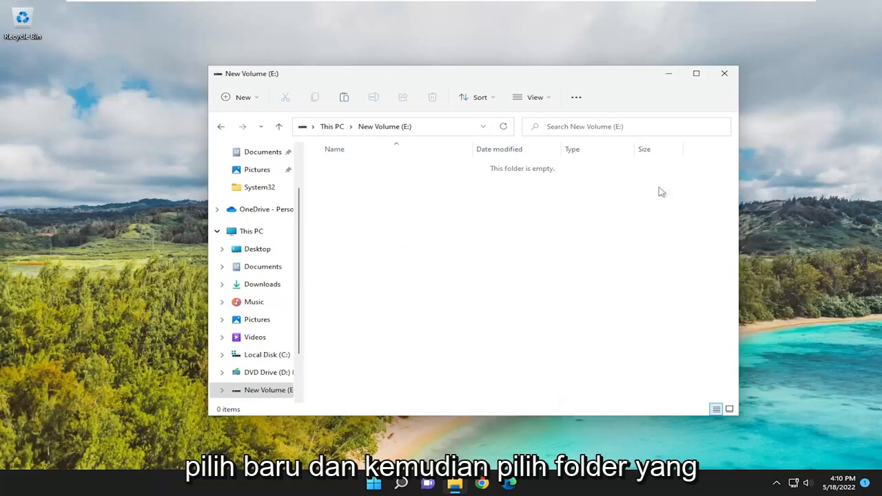
{"action": "left_click", "coordinate": [237, 97]}
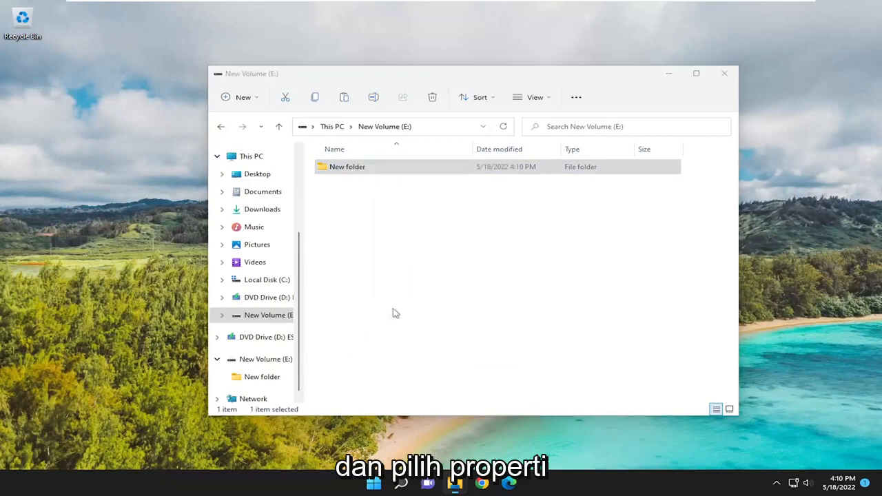
In the folder's advanced security settings, change the owner to Everyone
{"action": "left_click", "coordinate": [432, 191]}
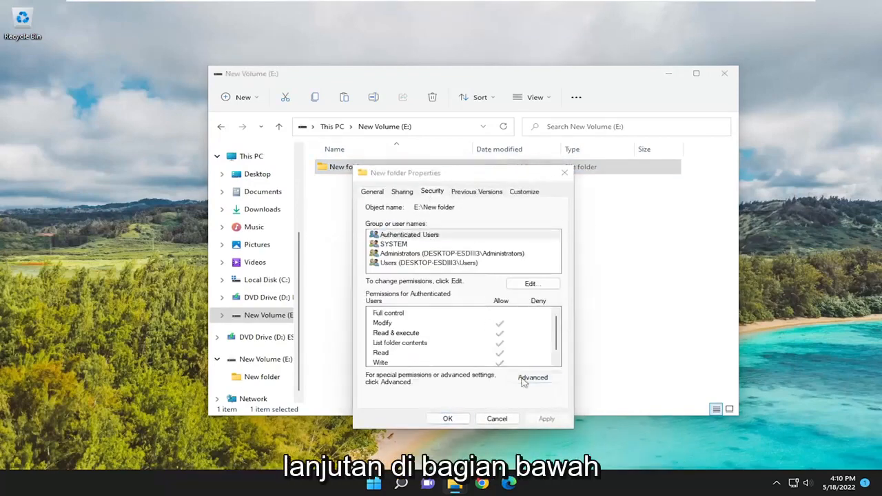
{"action": "left_click", "coordinate": [532, 378]}
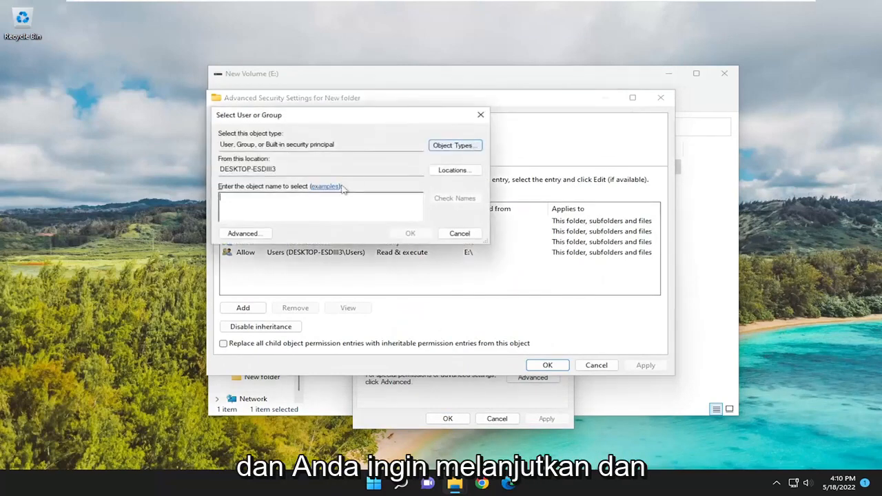
{"action": "type", "text": "ever"}
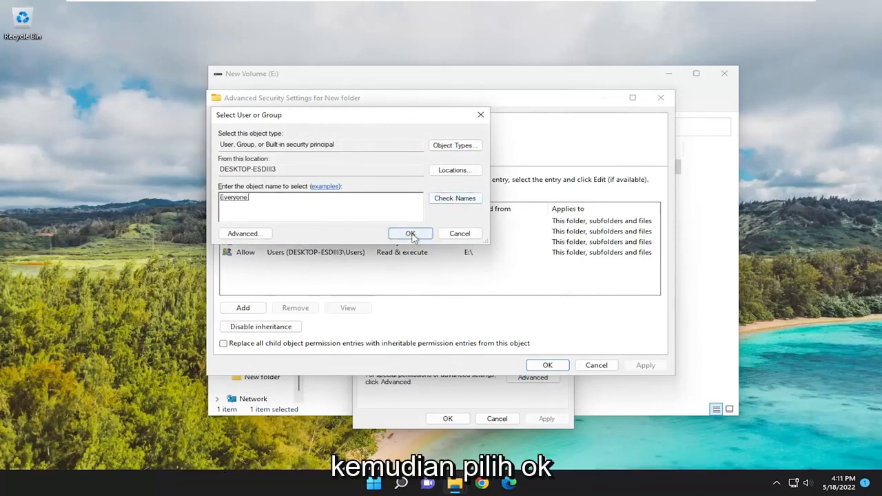
{"action": "left_click", "coordinate": [411, 233]}
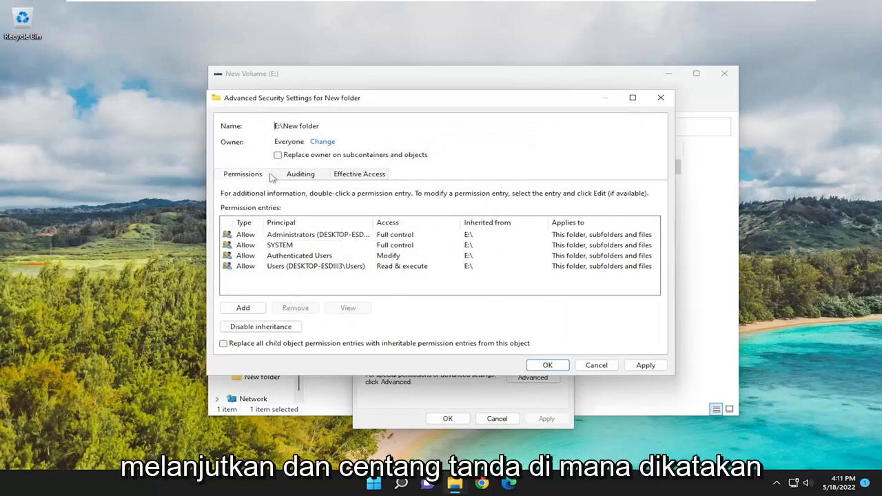
Replace owner on subcontainers and objects, apply the change and close all dialogs
{"action": "left_click", "coordinate": [279, 154]}
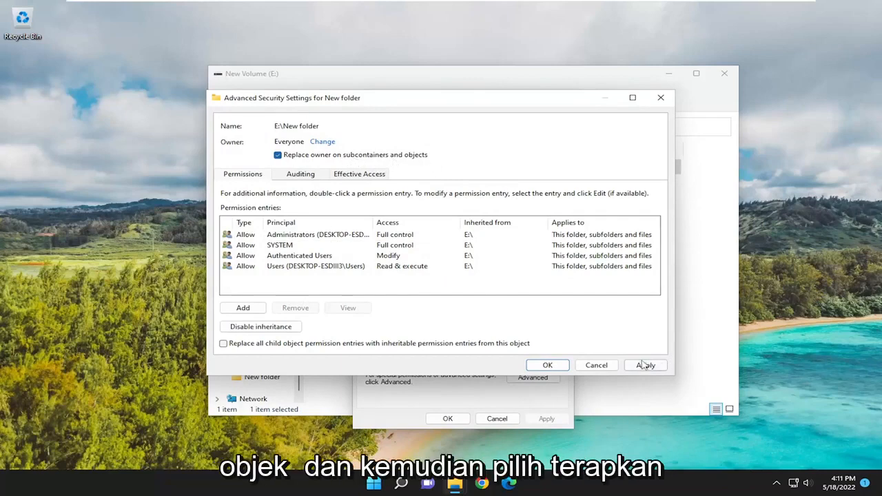
{"action": "left_click", "coordinate": [646, 364]}
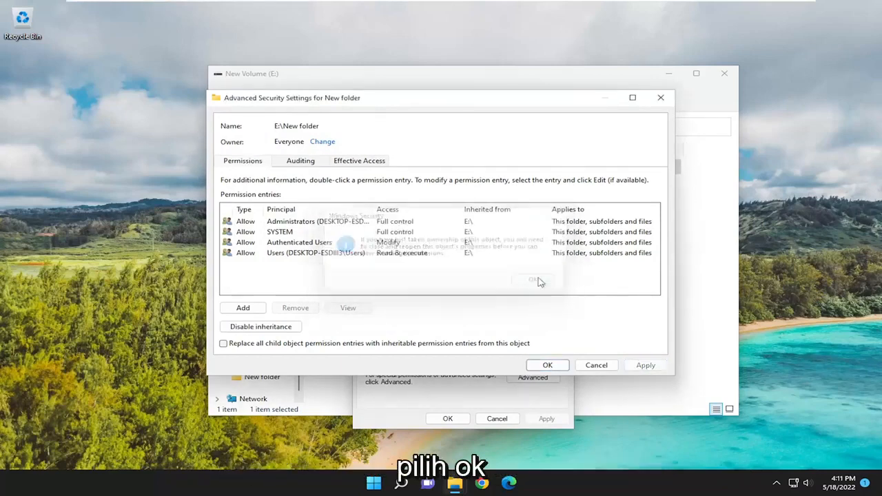
{"action": "left_click", "coordinate": [538, 281]}
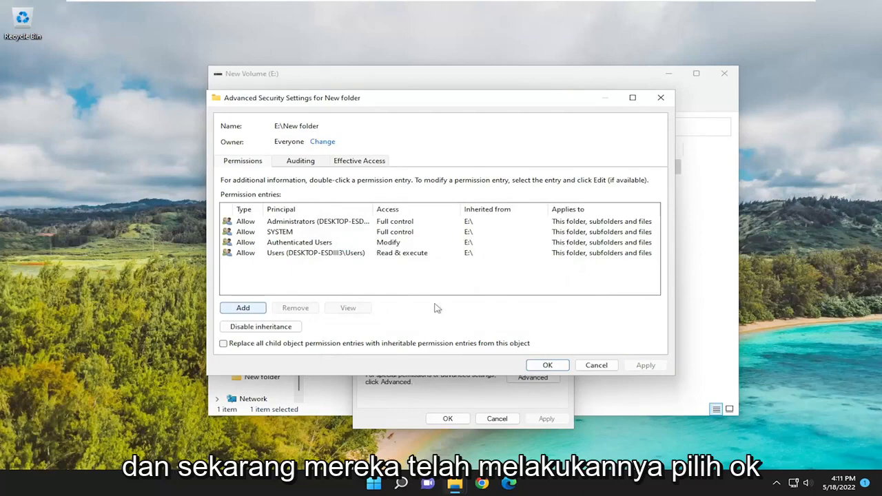
{"action": "left_click", "coordinate": [548, 365]}
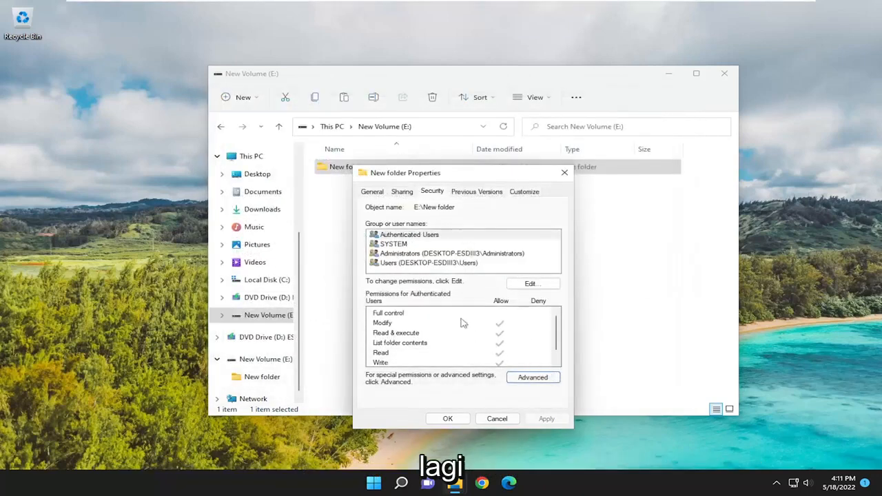
{"action": "left_click", "coordinate": [448, 419]}
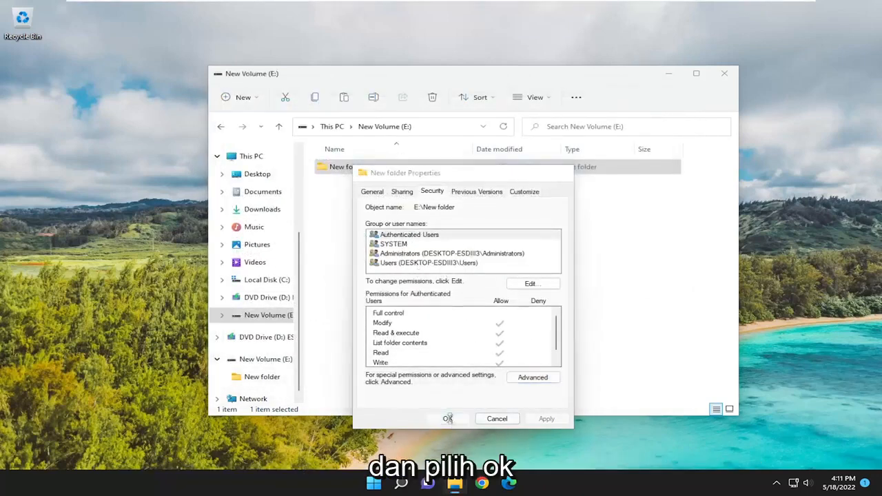
{"action": "left_click", "coordinate": [448, 419]}
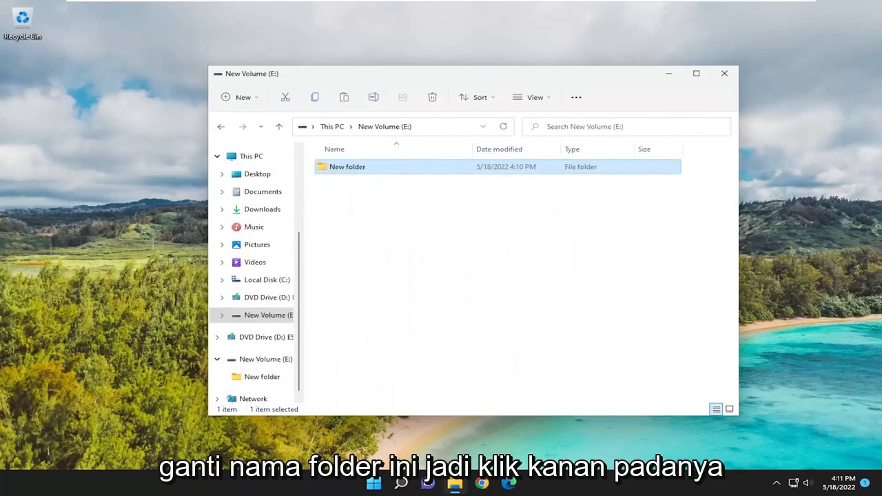
Rename the new folder to WpSystem
{"action": "right_click", "coordinate": [348, 165]}
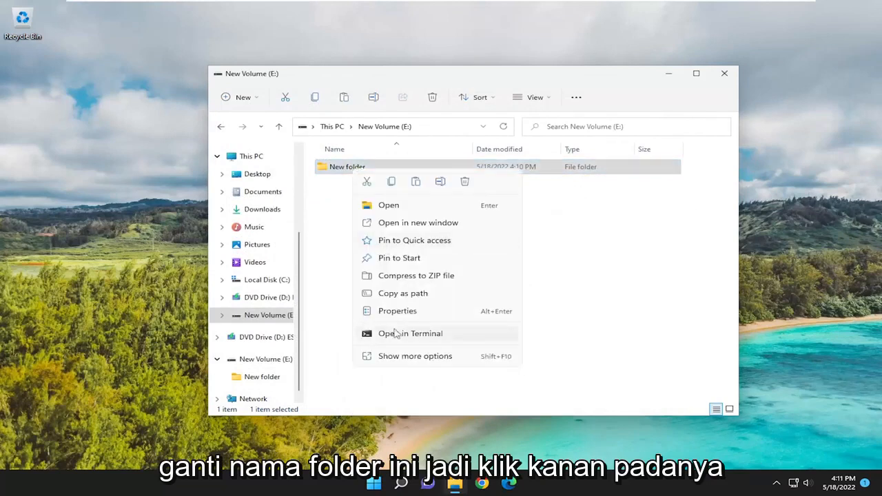
{"action": "mouse_move", "coordinate": [392, 182]}
{"action": "type", "text": "z"}
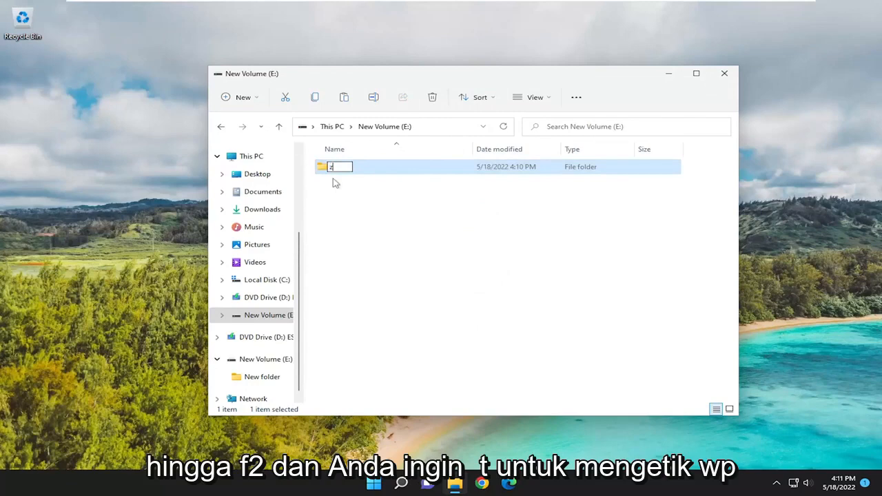
{"action": "type", "text": "Wp"}
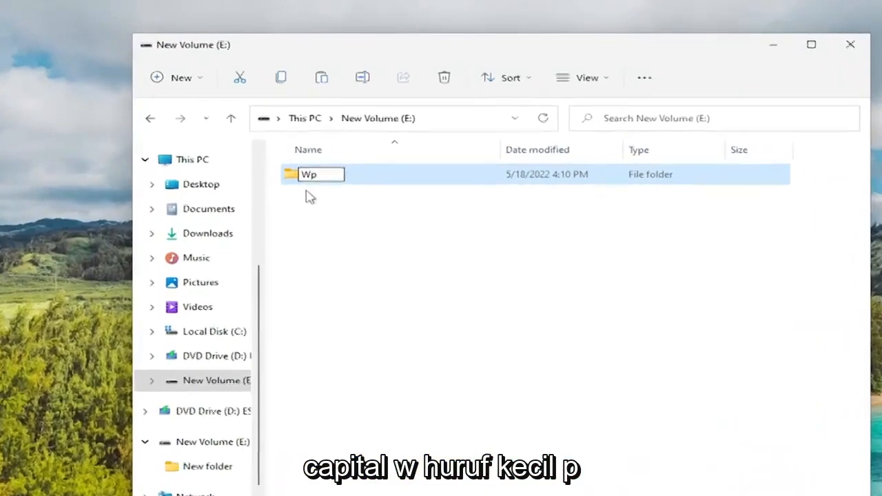
{"action": "type", "text": "System"}
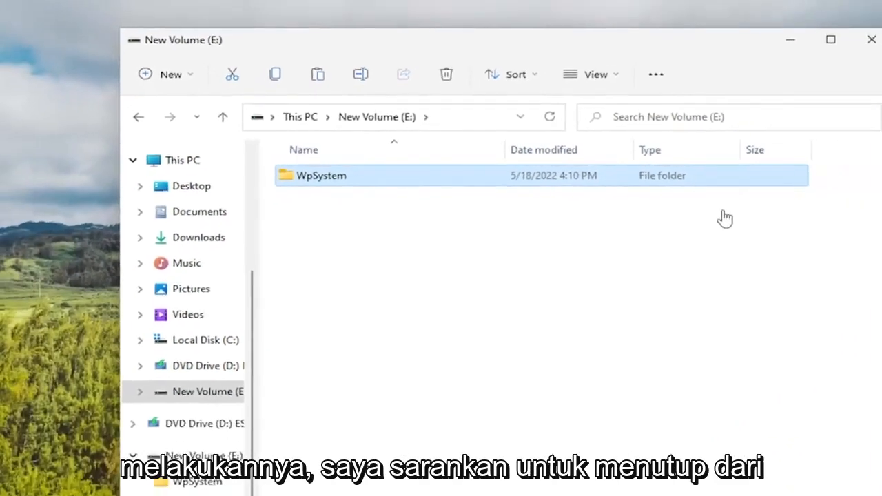
{"action": "left_click", "coordinate": [868, 38]}
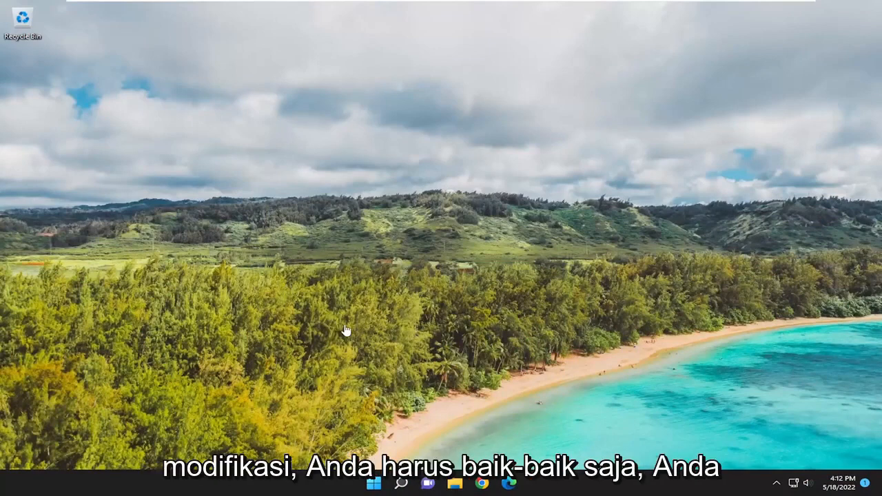
{"action": "mouse_move", "coordinate": [347, 307]}
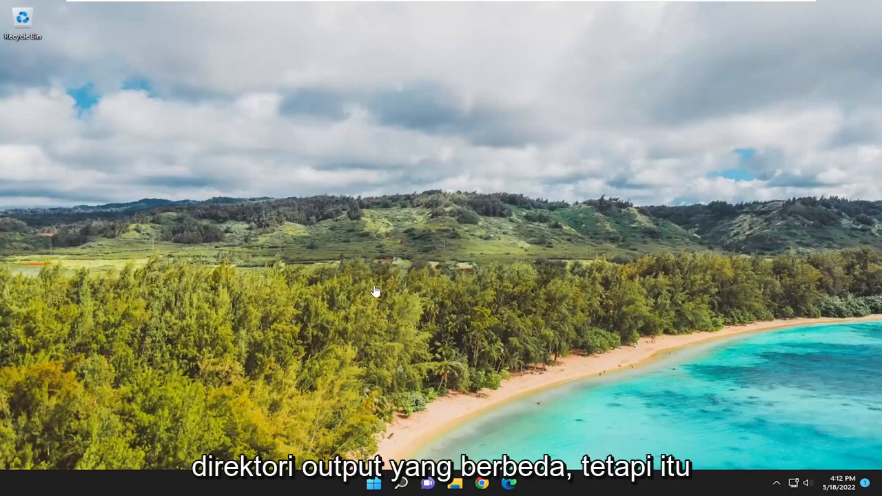
{"action": "mouse_move", "coordinate": [383, 295]}
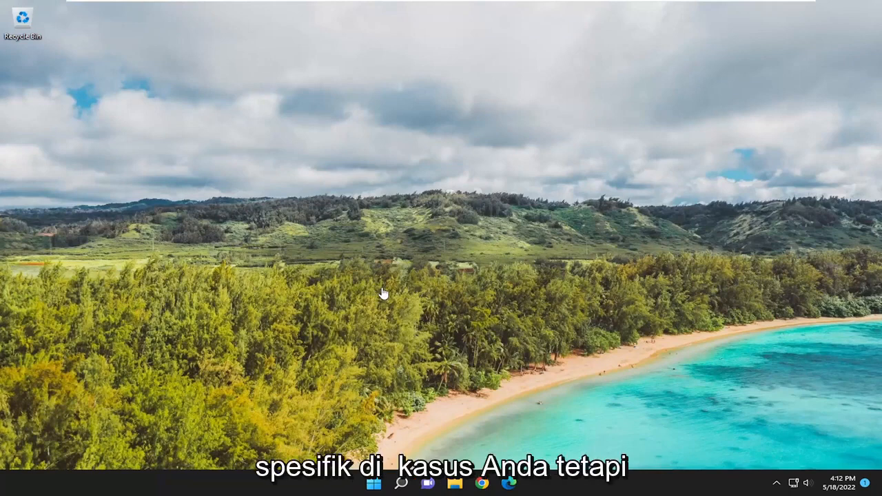